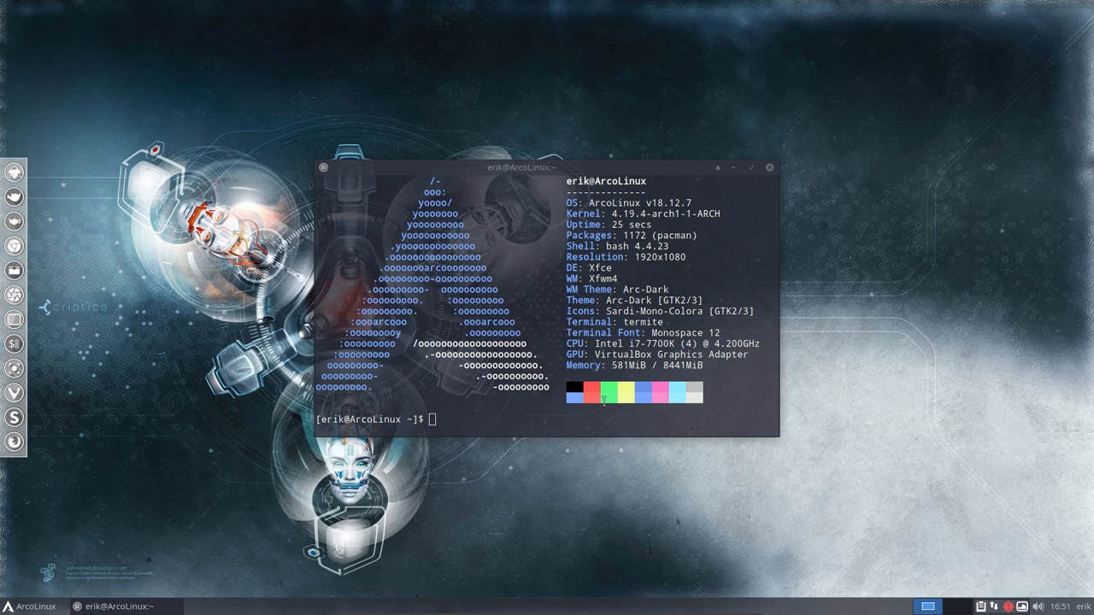
Step: Run 'update' (nothing to do), then 'skel' and 'cb' to refresh settings and redisplay neofetch
type("upda")
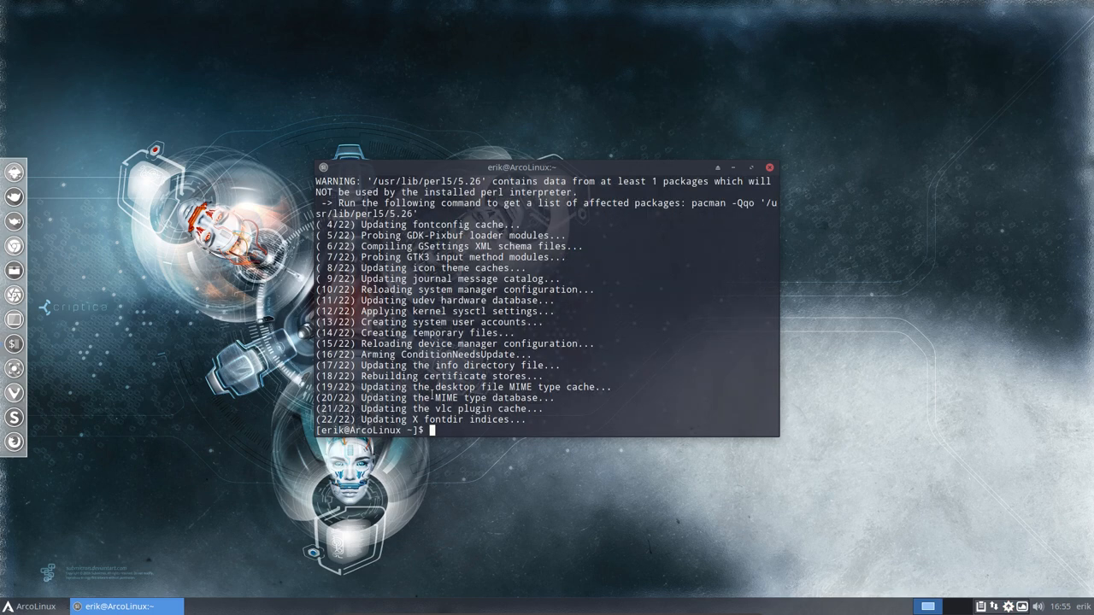
type("update")
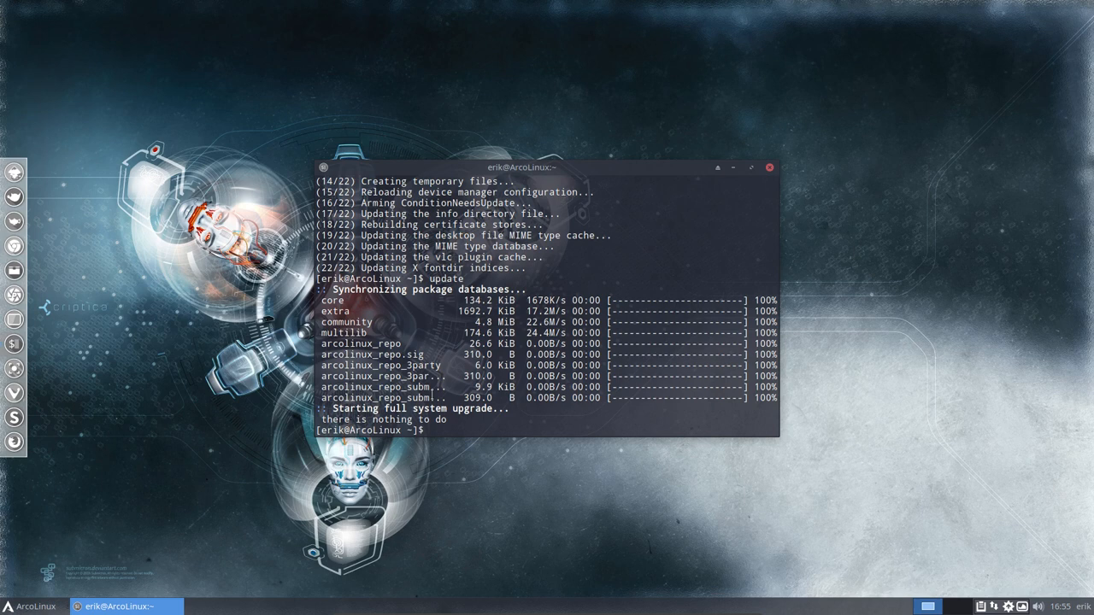
type("skel")
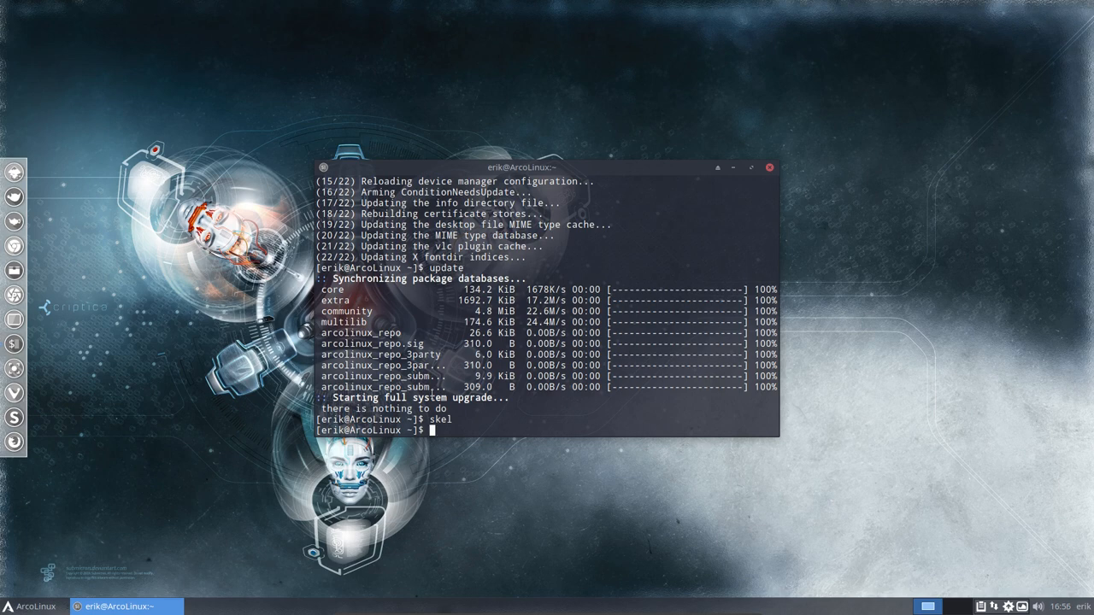
type("cb")
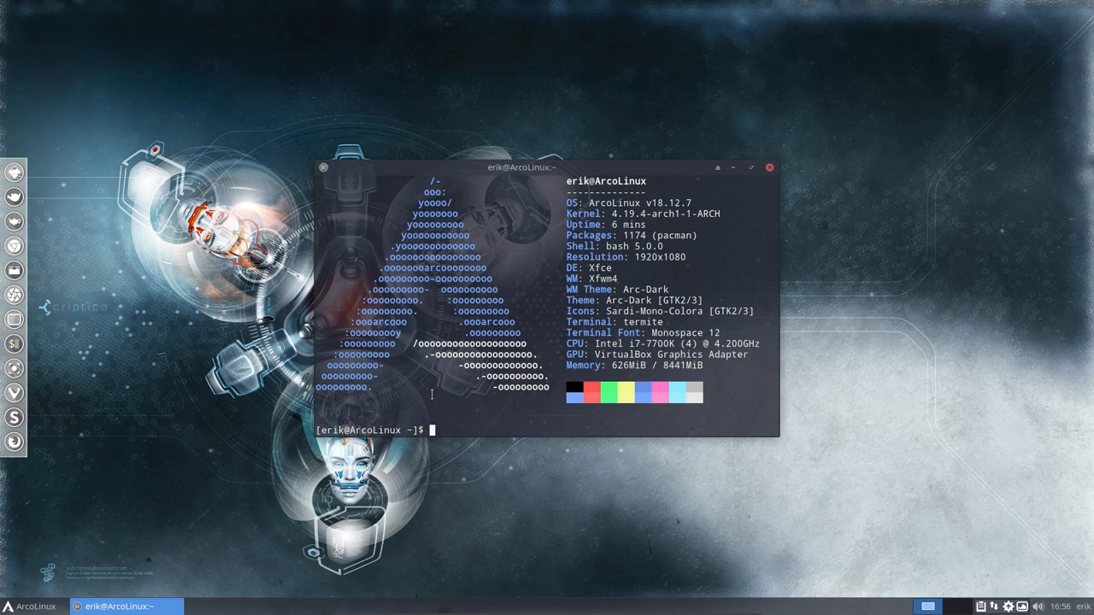
Step: Run 'pksyua' and accept upgrading all 14 packages; numix-circle-icon-theme-git fails on a file conflict
type("pksyua")
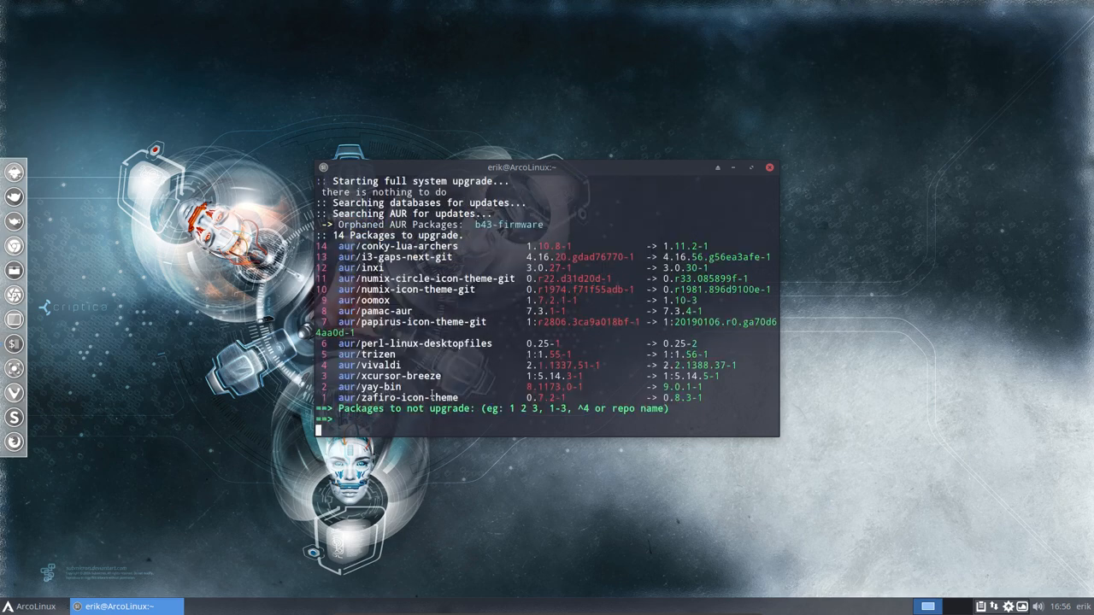
key("Return")
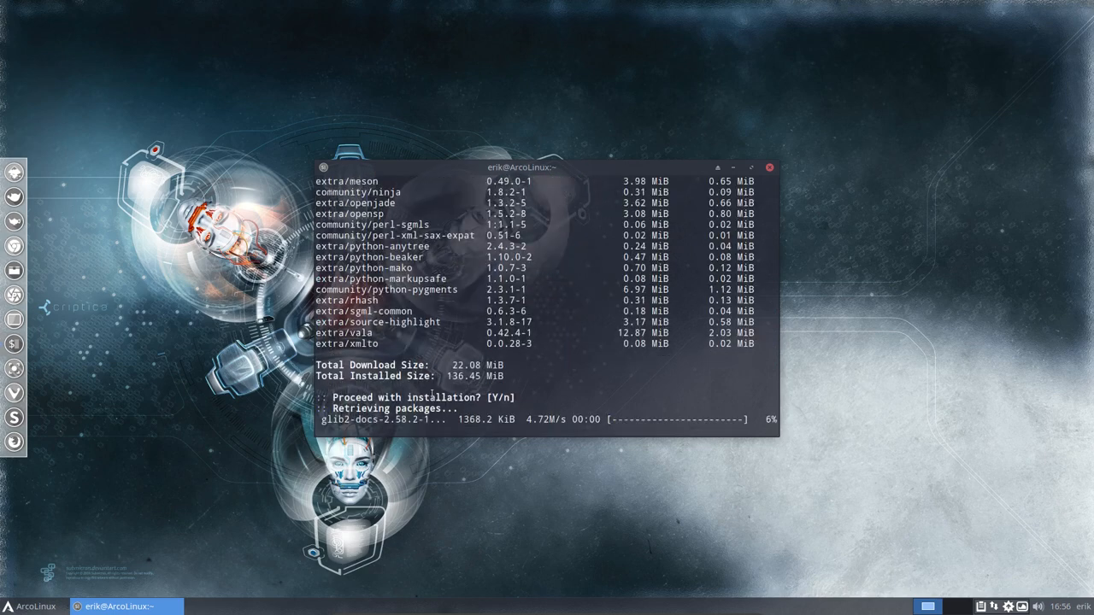
key("Return")
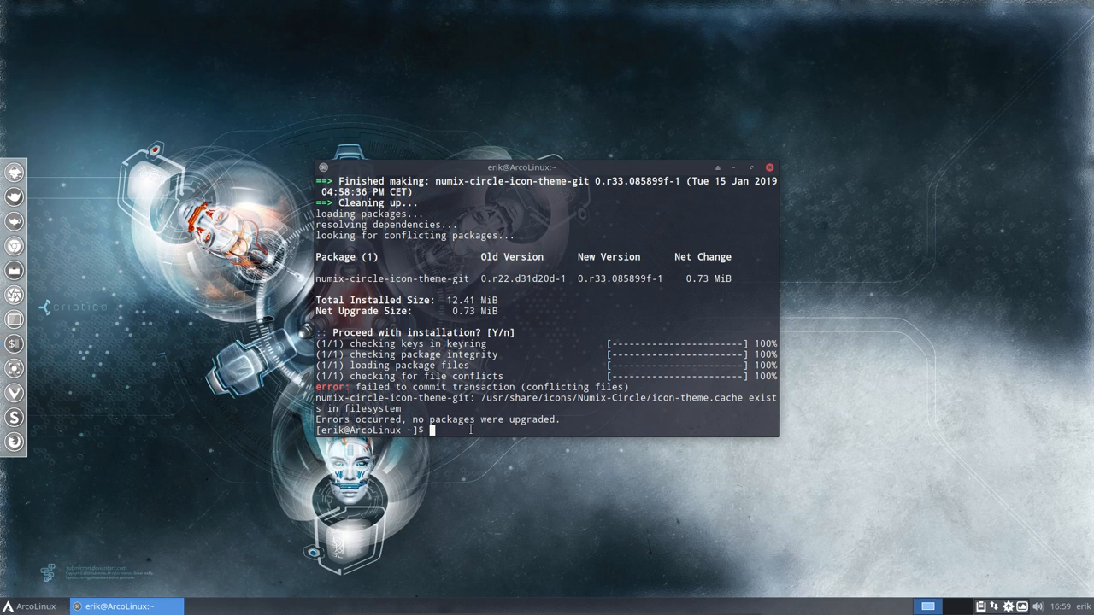
Step: Delete /usr/share/icons/Numix-Circle/icon-theme.cache with sudo rm and rerun 'pksyua' to finish the upgrade
type("sudo")
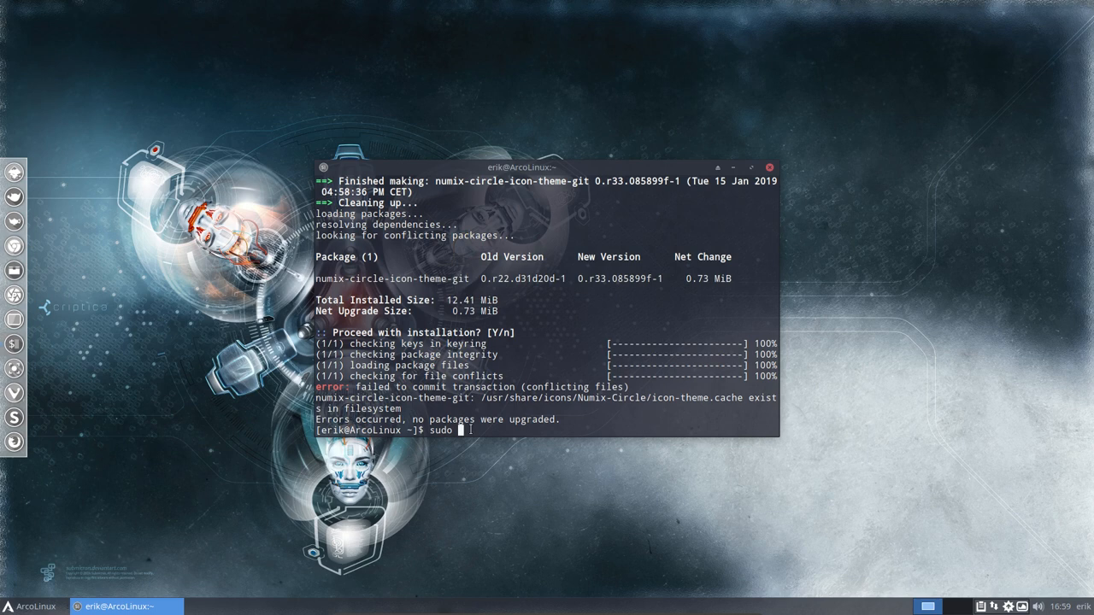
type("rm")
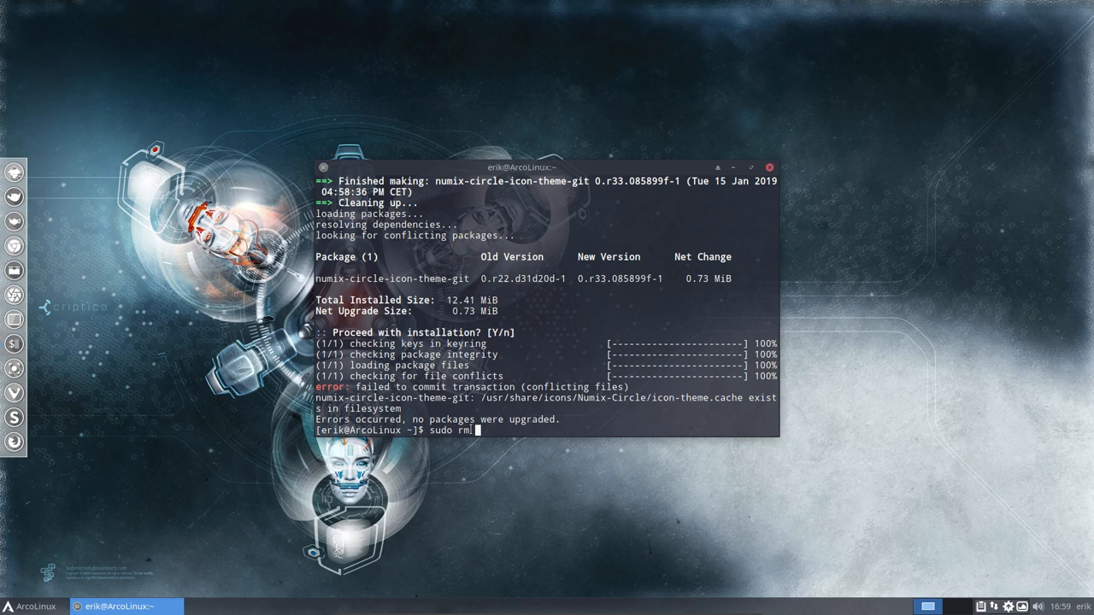
type("/usr/shar")
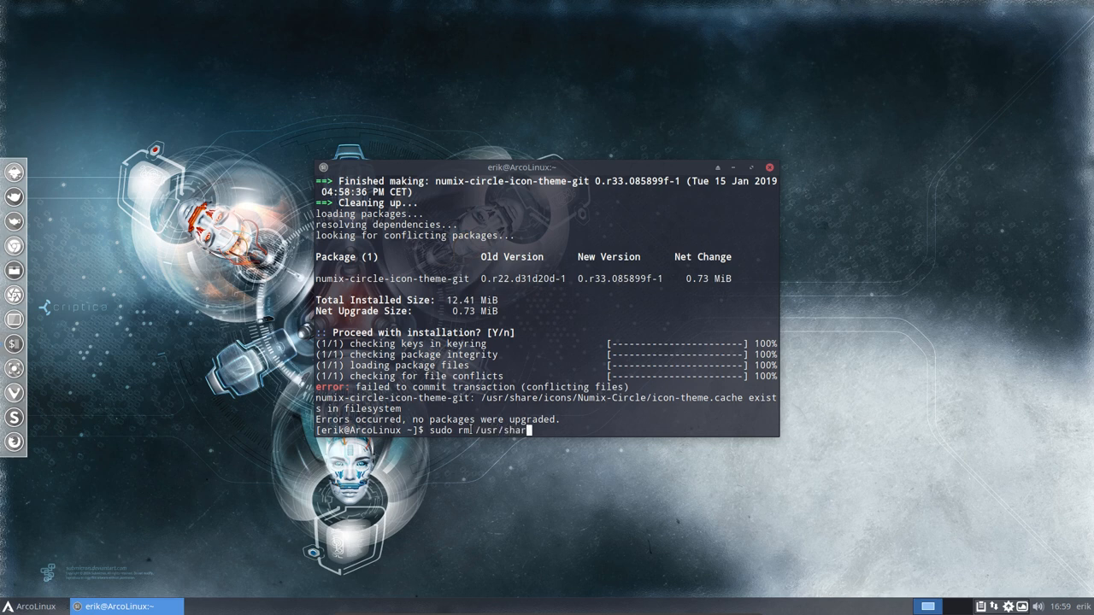
type("i")
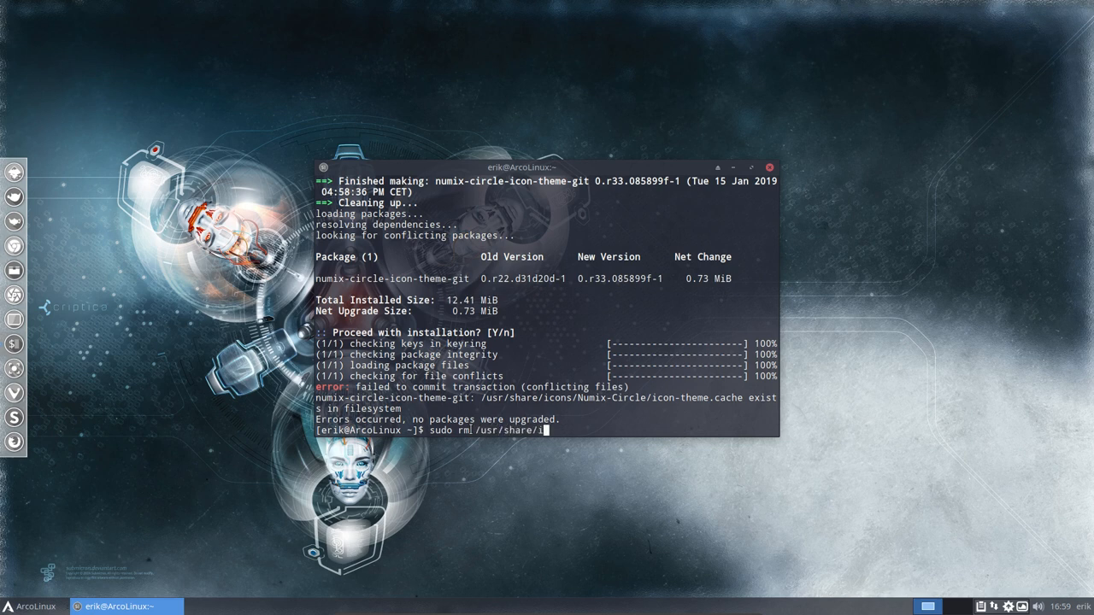
type("cons/Numix")
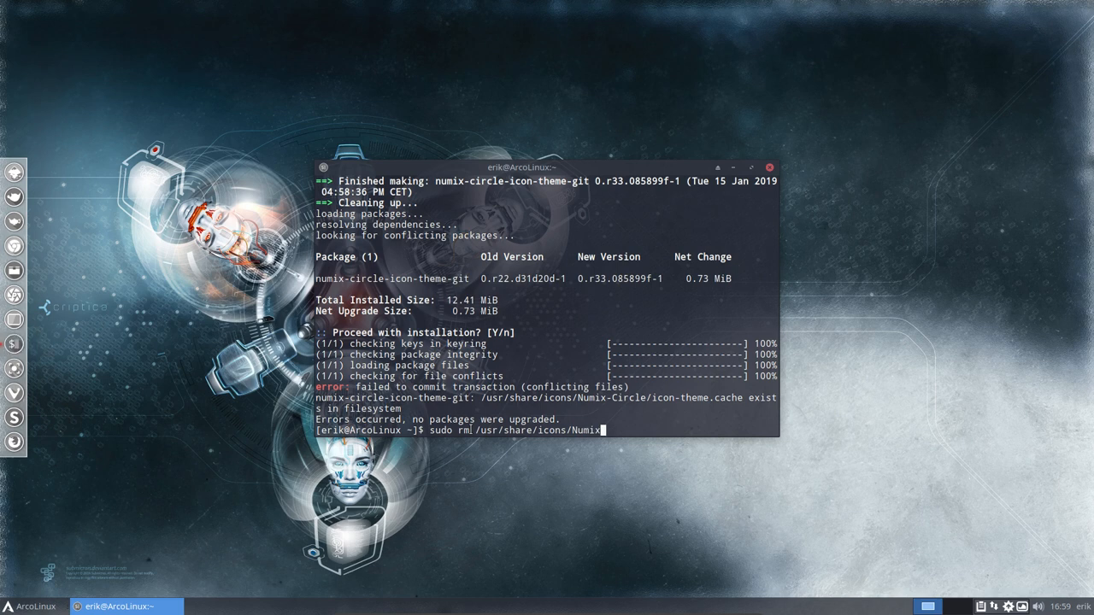
type("-Circle/icon-theme.cache")
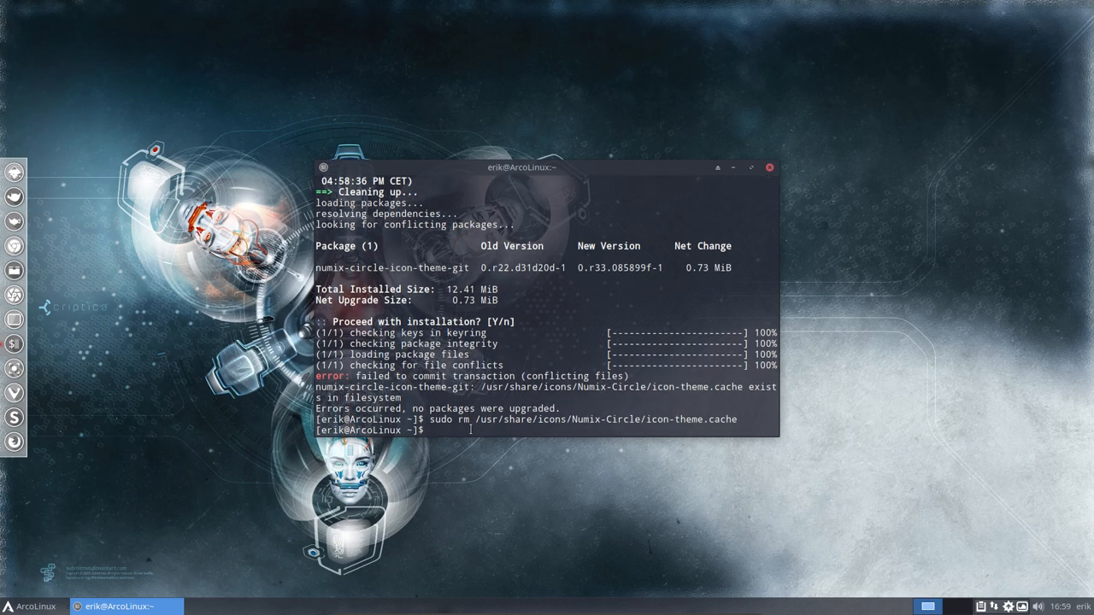
type("pksyua")
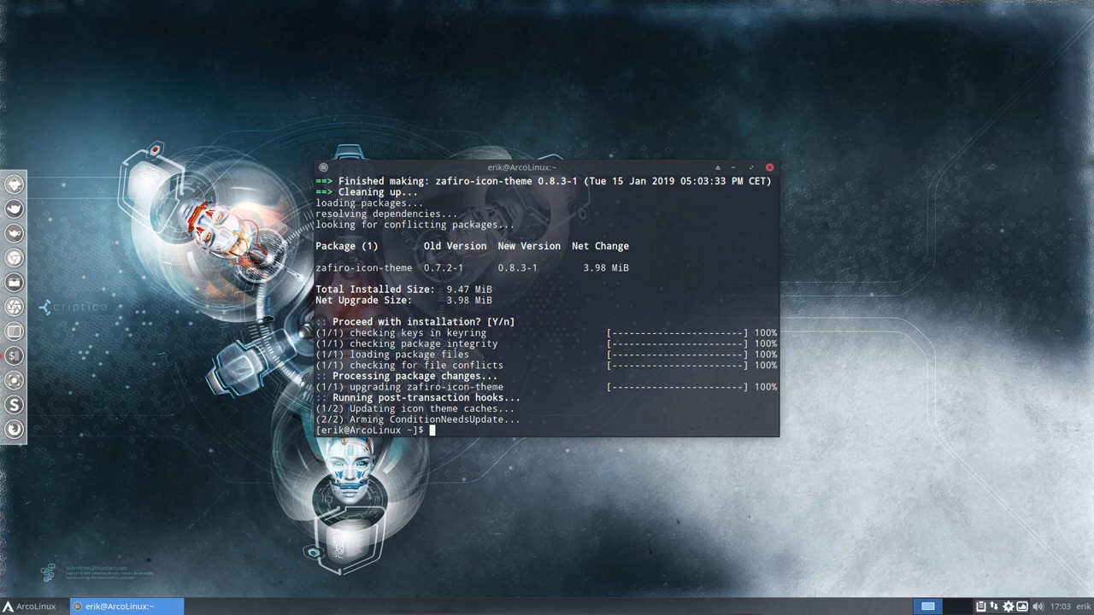
Step: Remove b43-firmware and b43-fwcutter with 'sudo pacman -R', then rerun 'pksyua' showing nothing to do
type("pksyua")
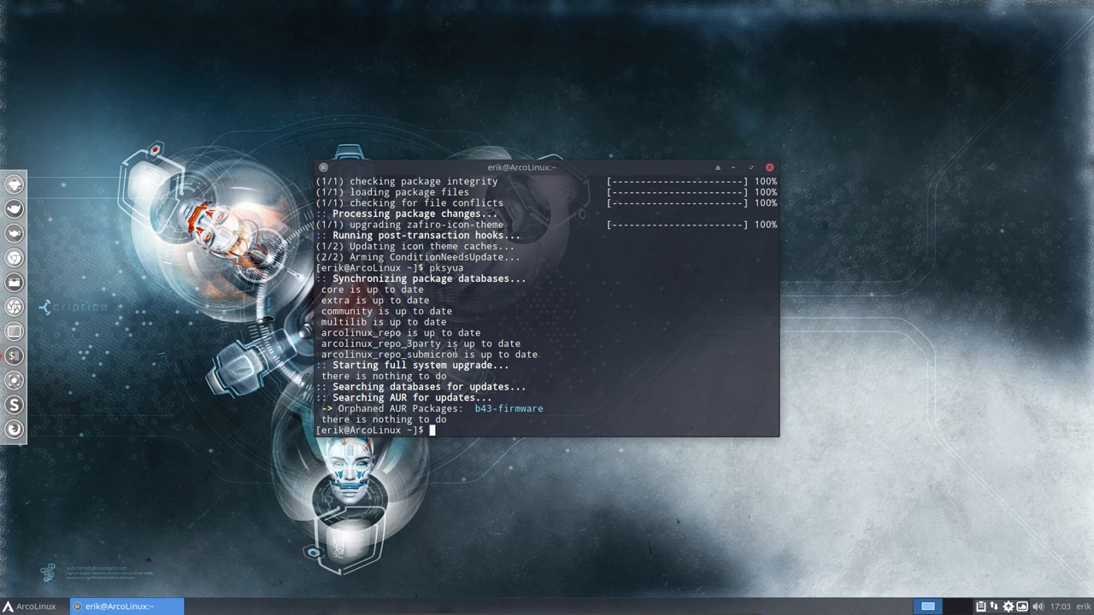
type("sudo")
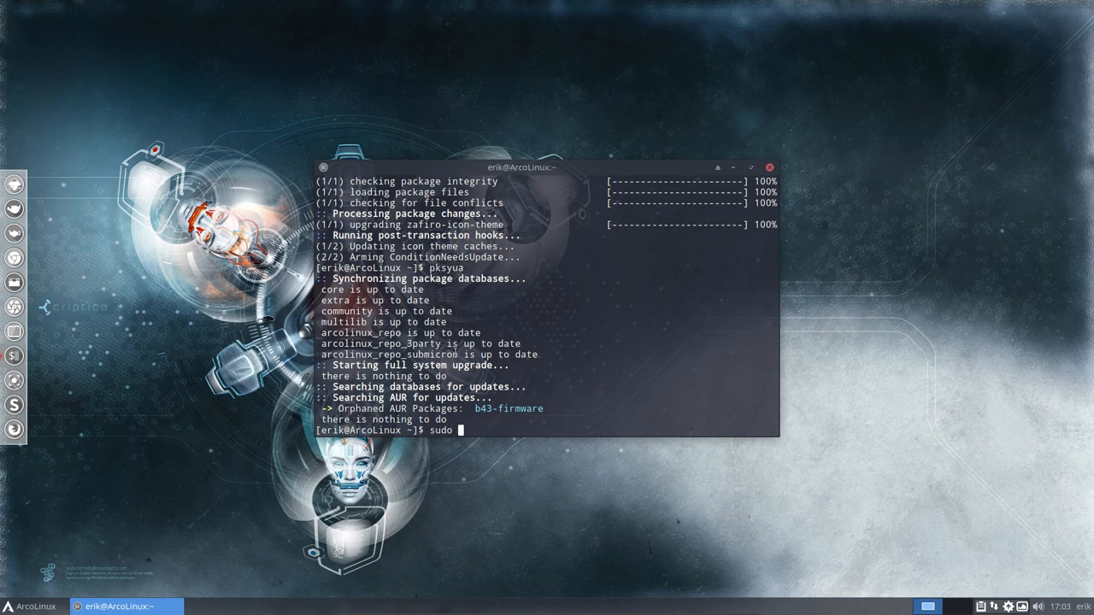
type("pacman -")
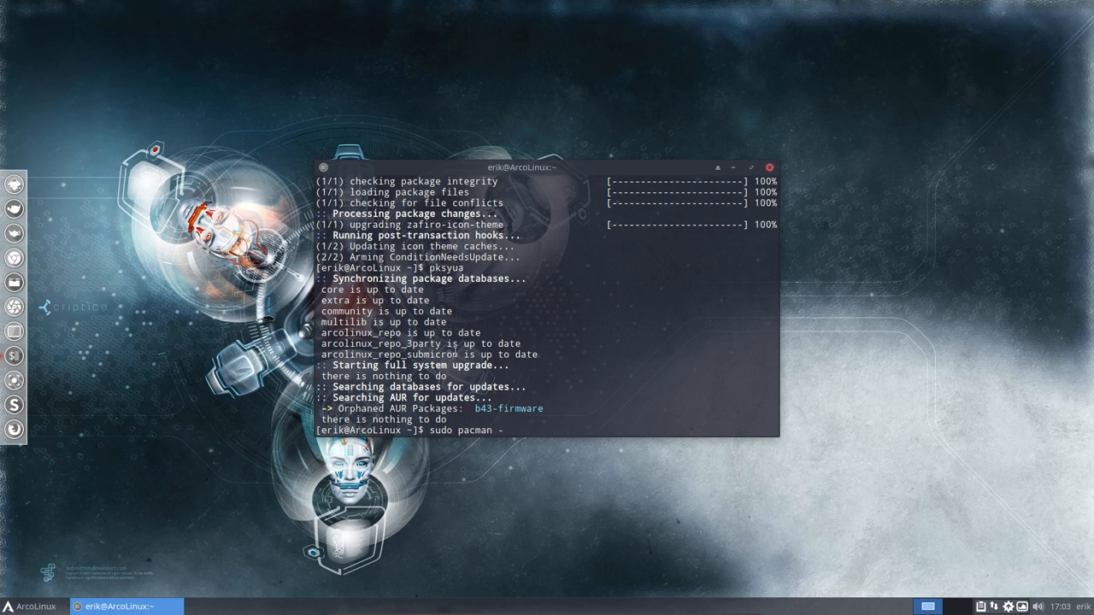
type("R")
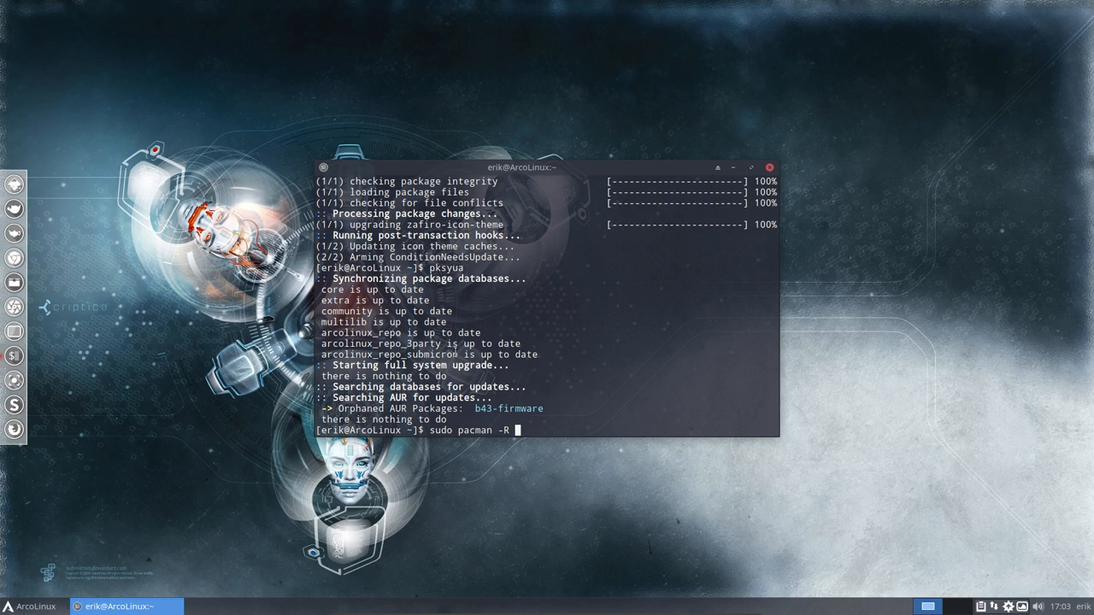
type("b43-f")
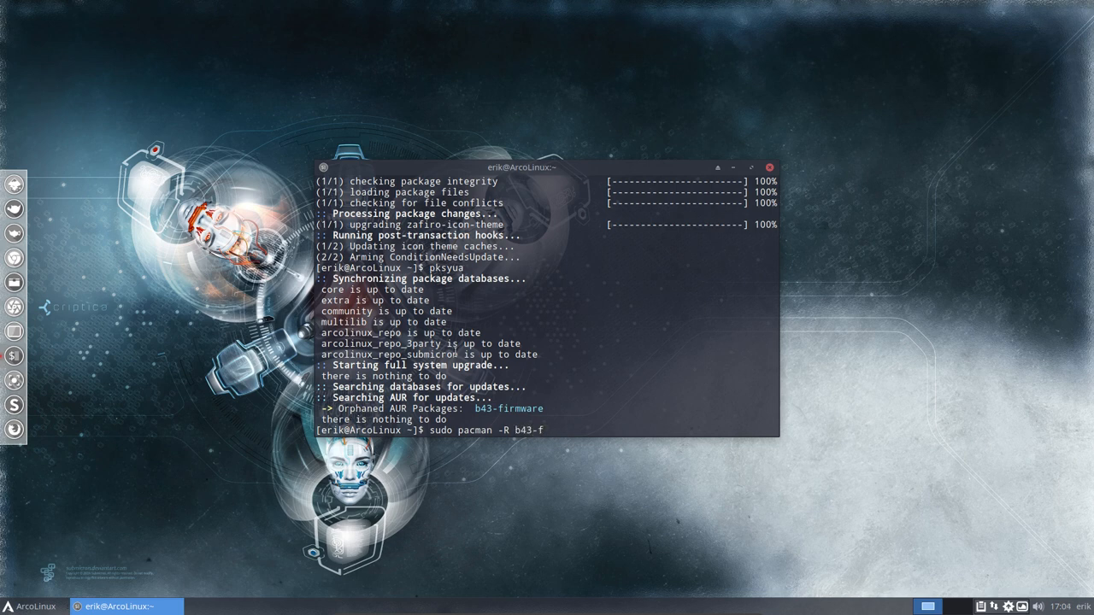
type("irmware bf")
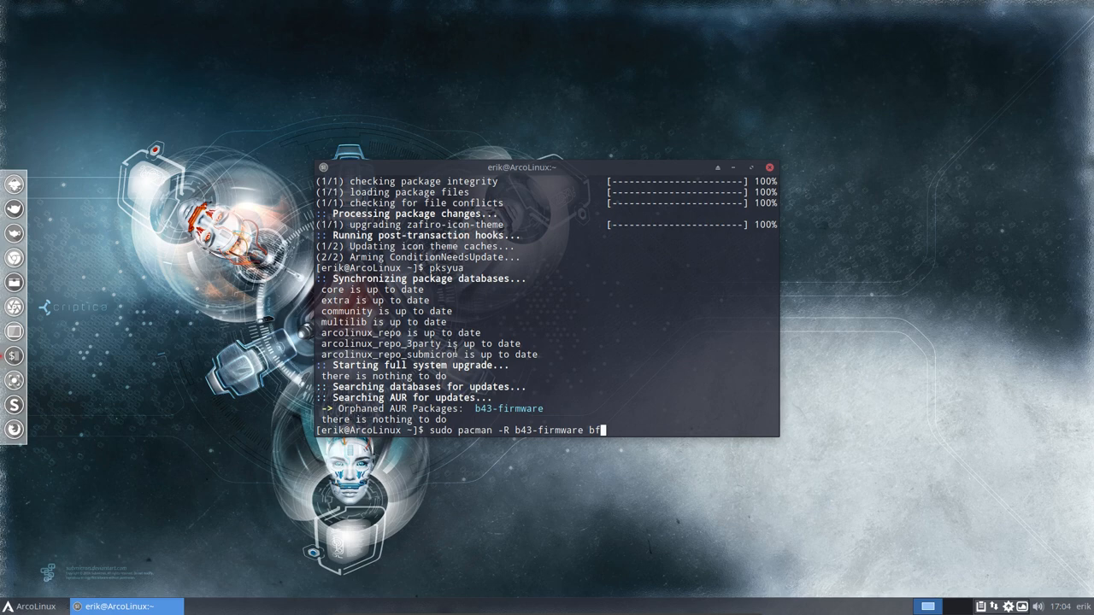
type("43-fwcutter")
type("y")
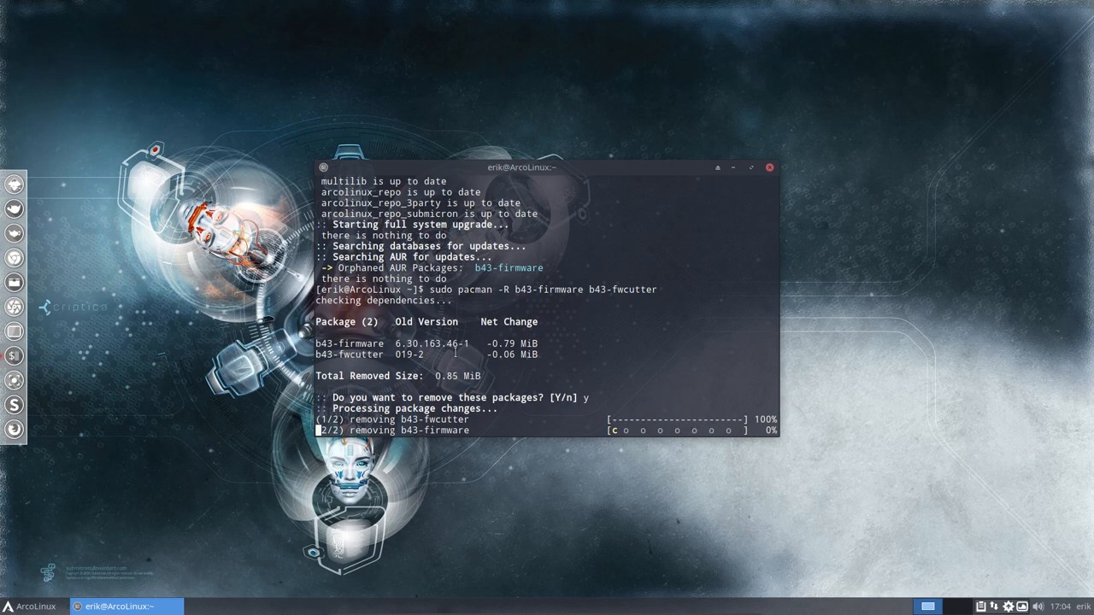
type("pksyua")
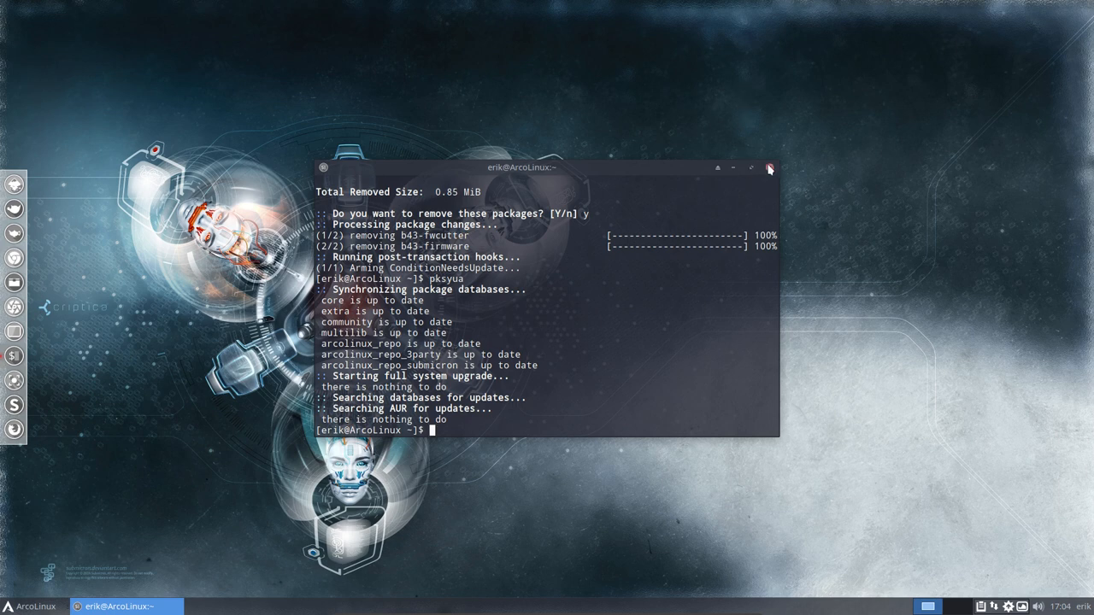
Step: Close the terminal, launch Thunar with hidden files shown and enter the .bin folder
left_click(769, 167)
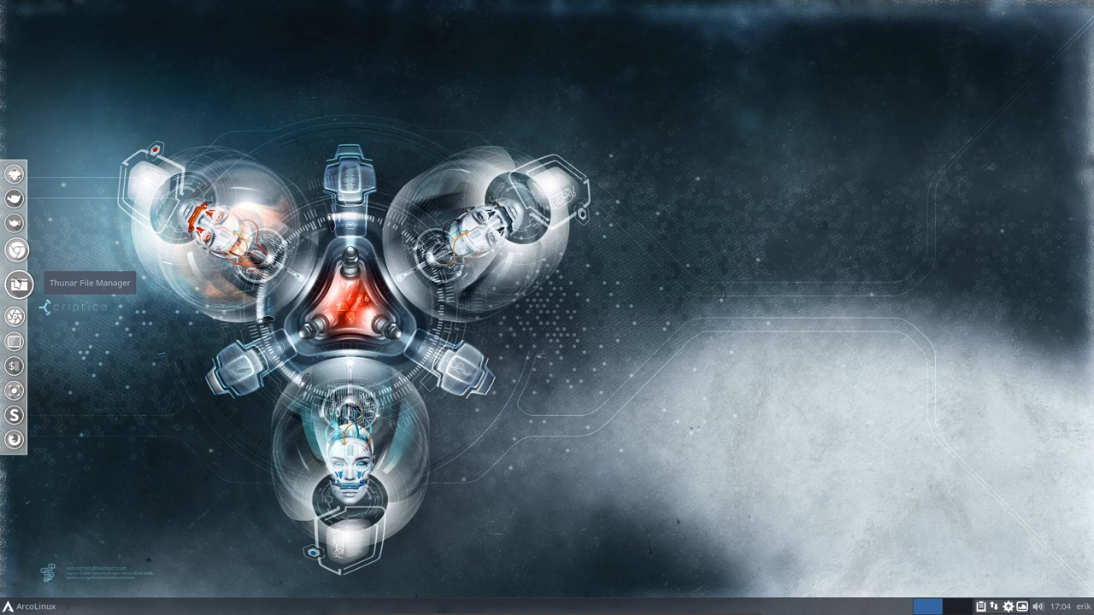
left_click(17, 284)
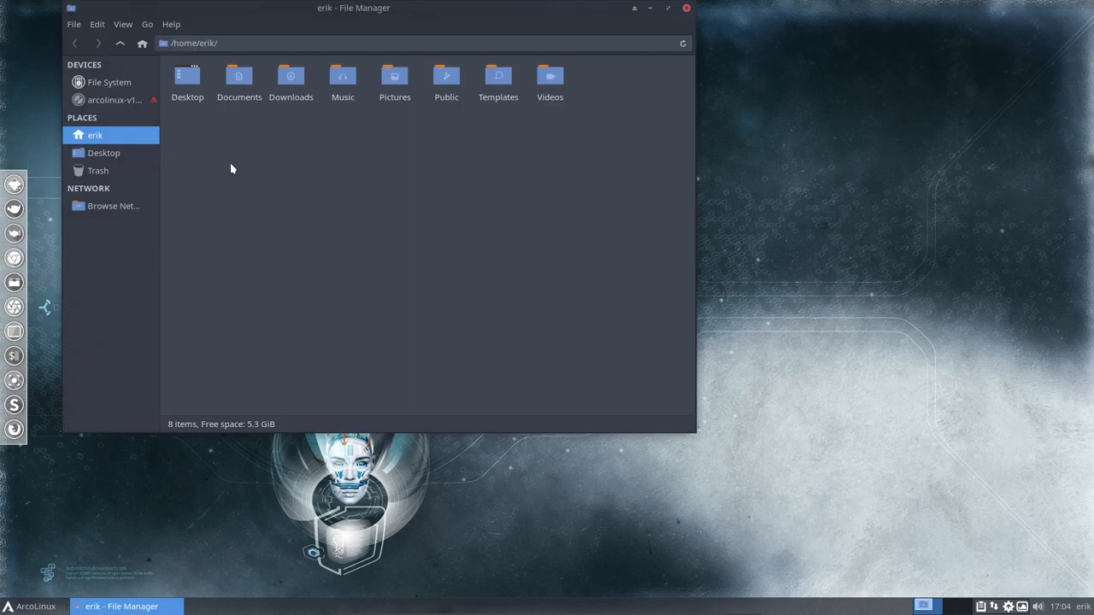
key("ctrl+h")
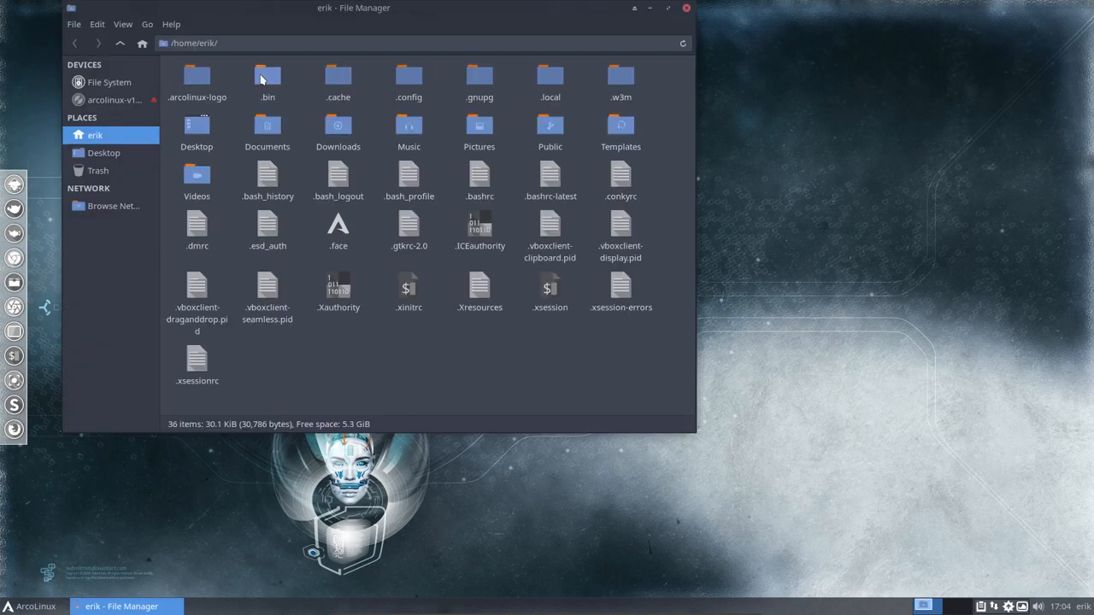
double_click(267, 77)
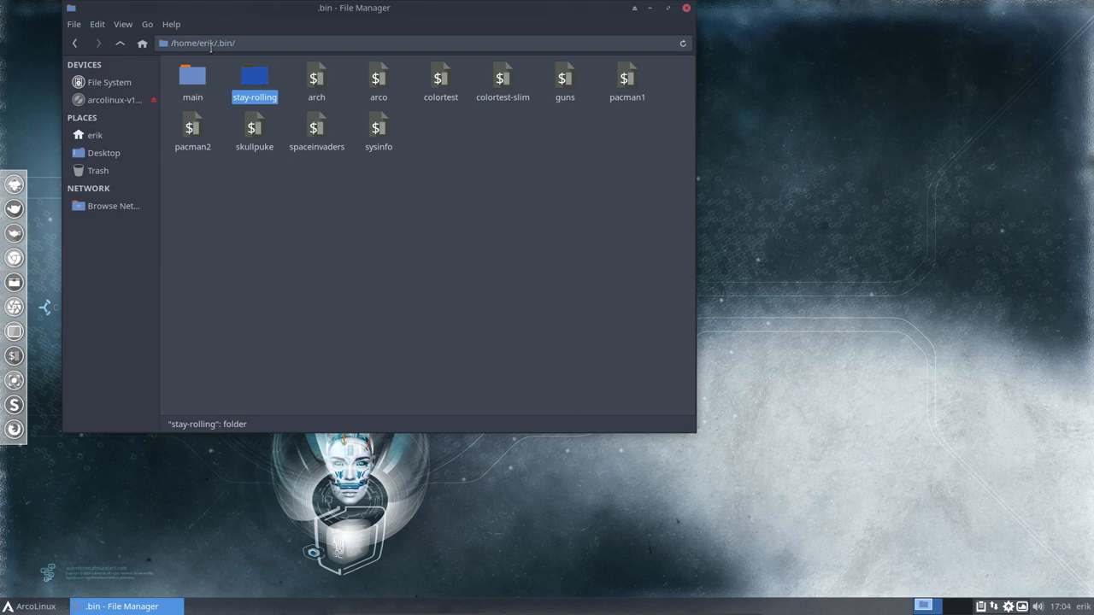
Step: Go into stay-rolling/18.12-to-19.1 and open a terminal in that folder
double_click(252, 77)
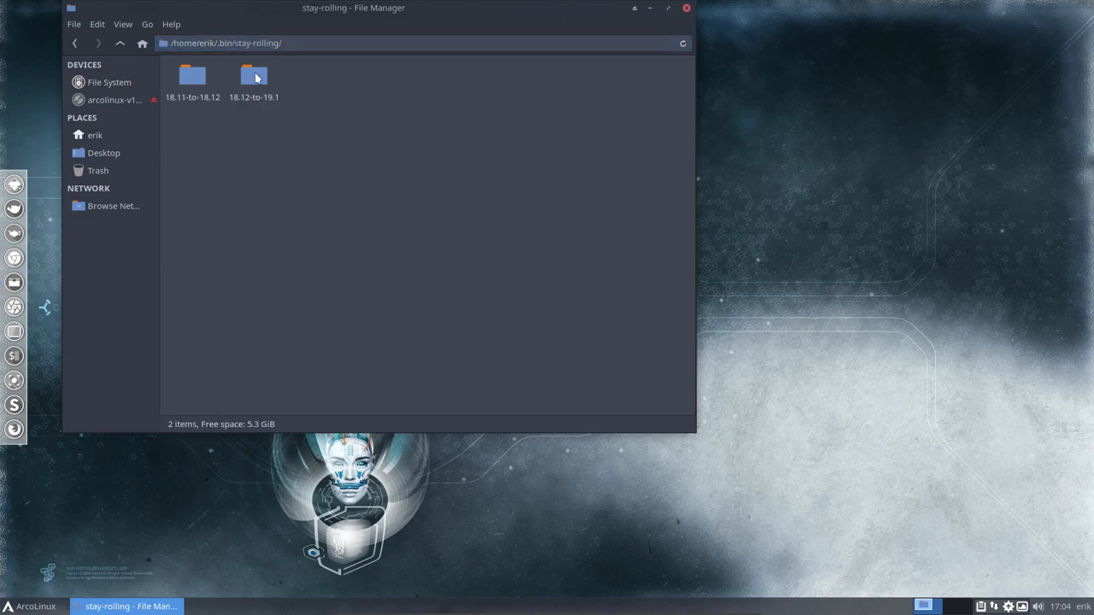
left_click(253, 77)
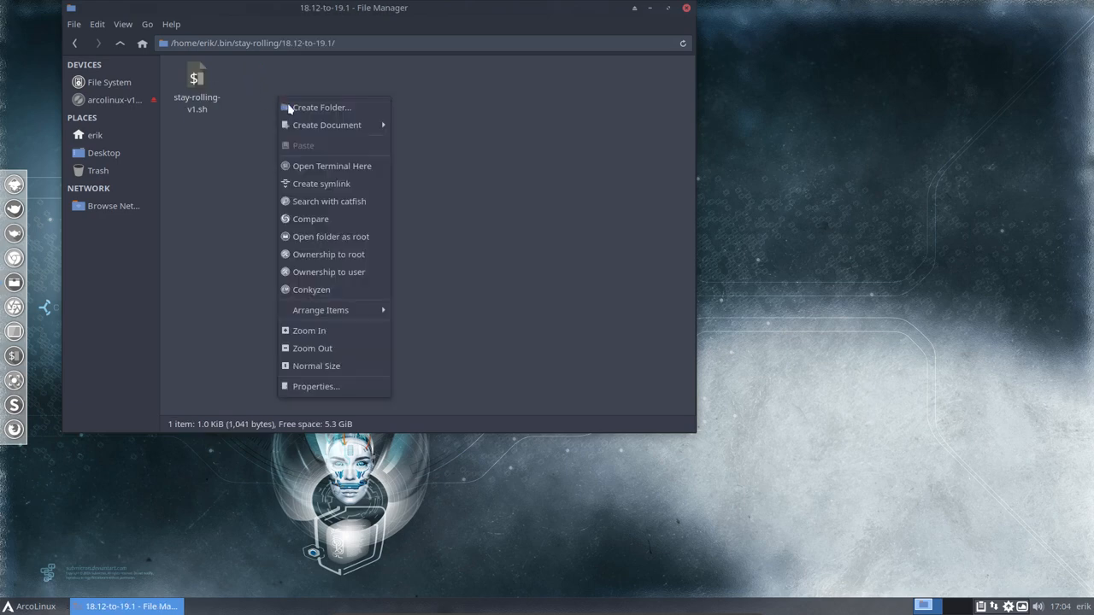
left_click(332, 166)
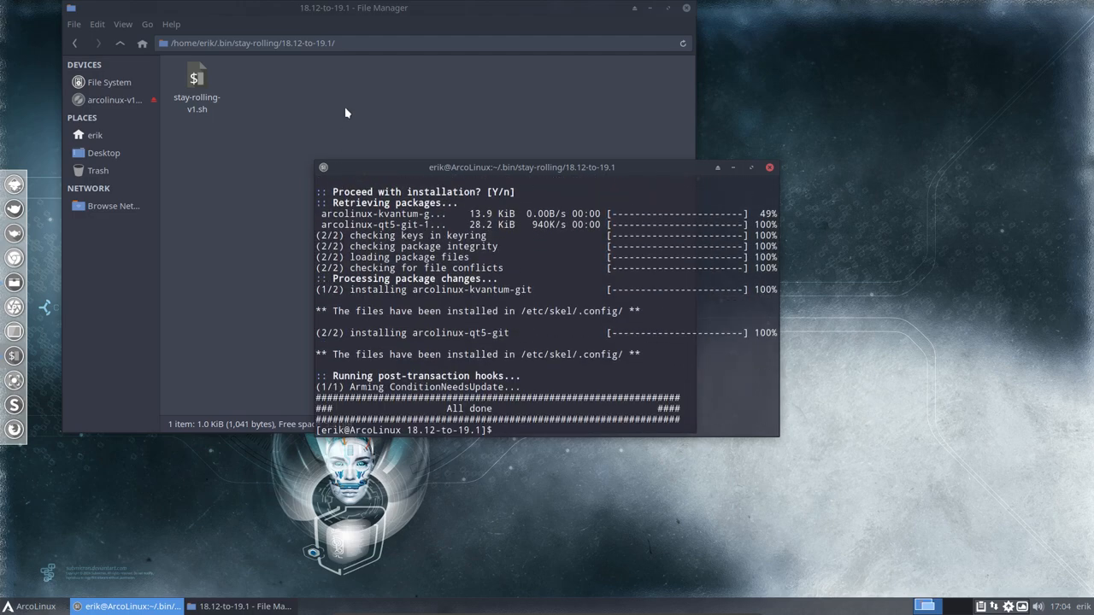
Step: Run ./stay-rolling-v1.sh in the maximized terminal and search its output for 'skel'
left_click(750, 168)
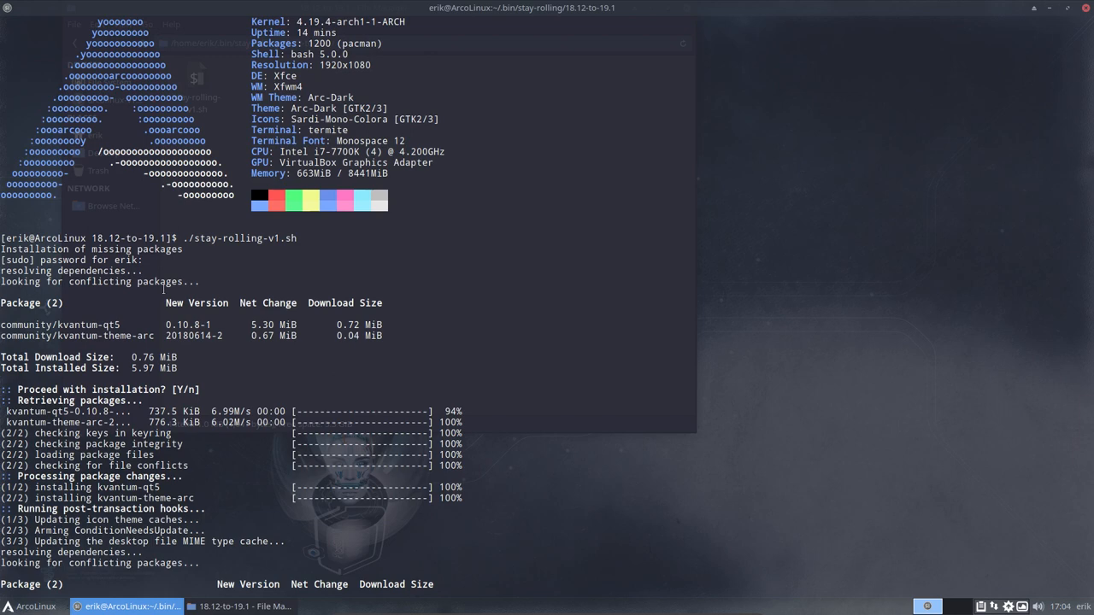
double_click(85, 325)
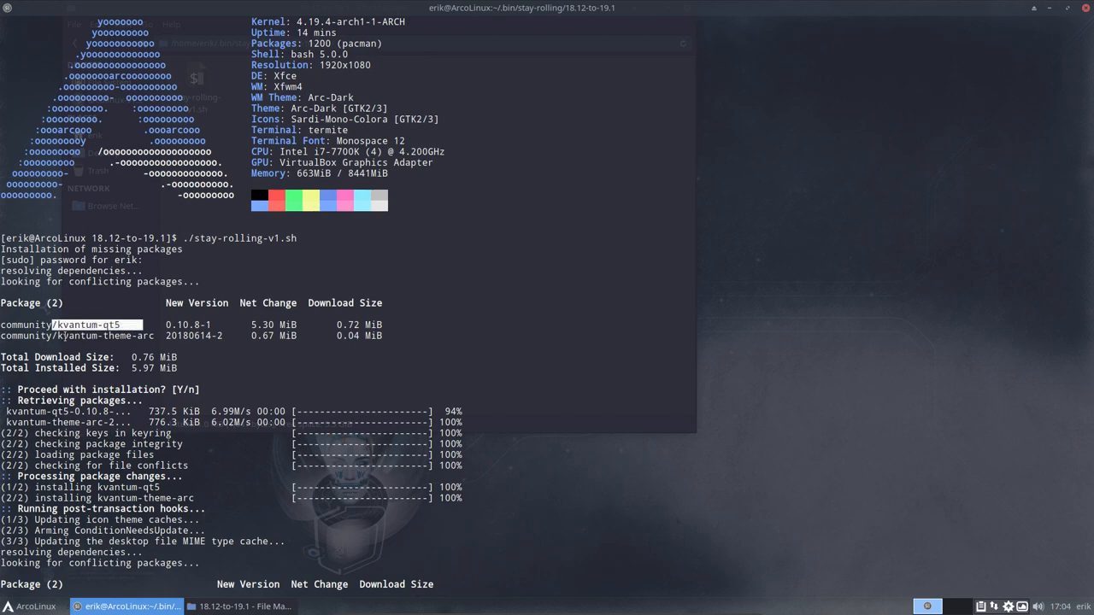
scroll("down", 3)
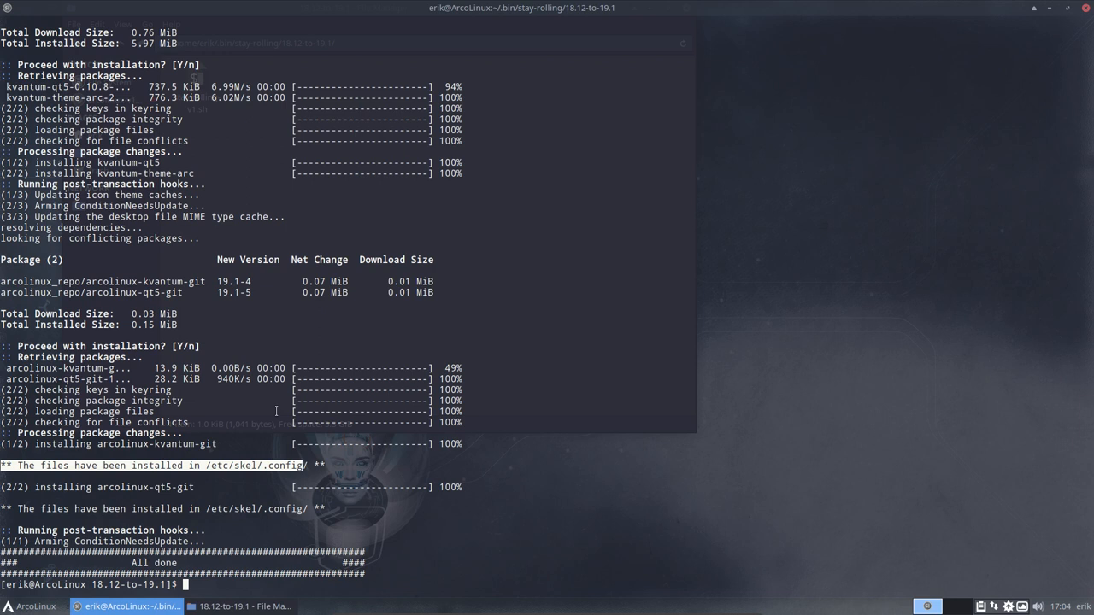
type("skel")
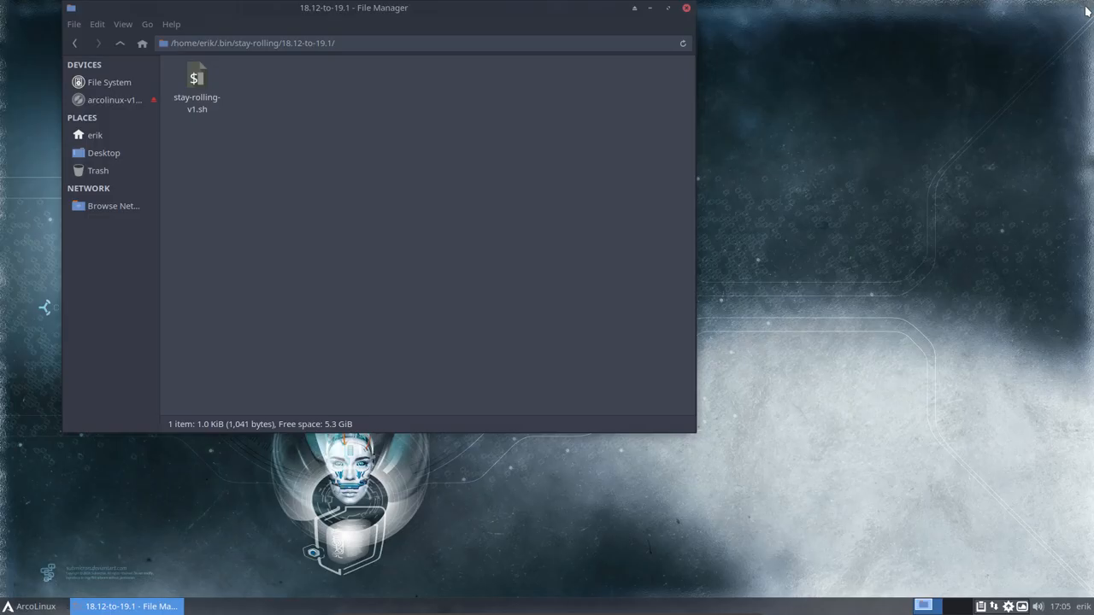
Step: Browse Thunar to /etc and open lsb-release in Sublime Text
left_click(110, 83)
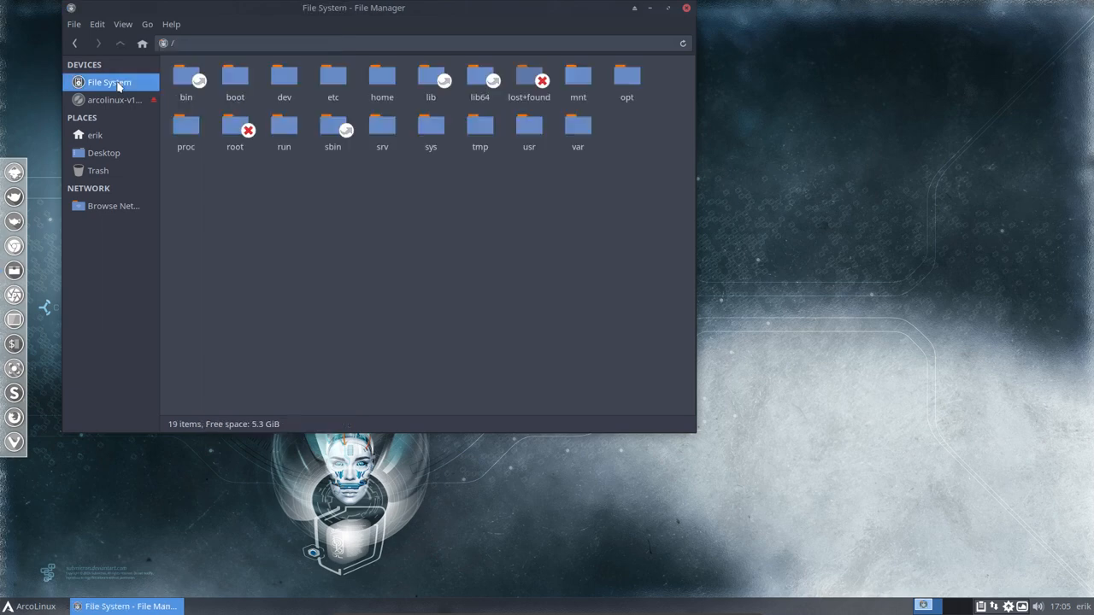
double_click(331, 77)
type("lsb")
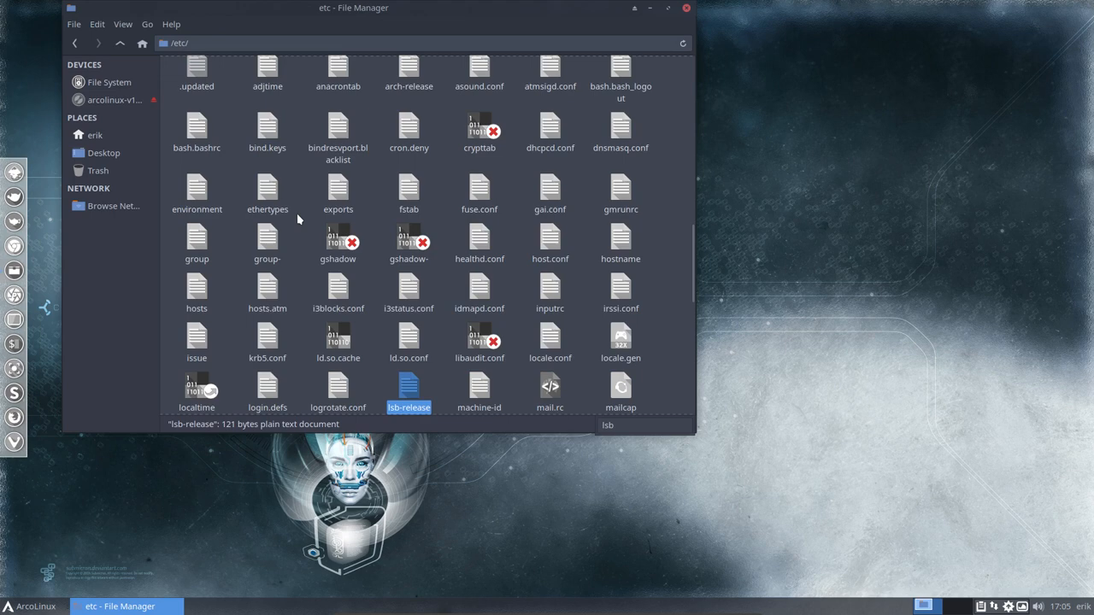
double_click(408, 386)
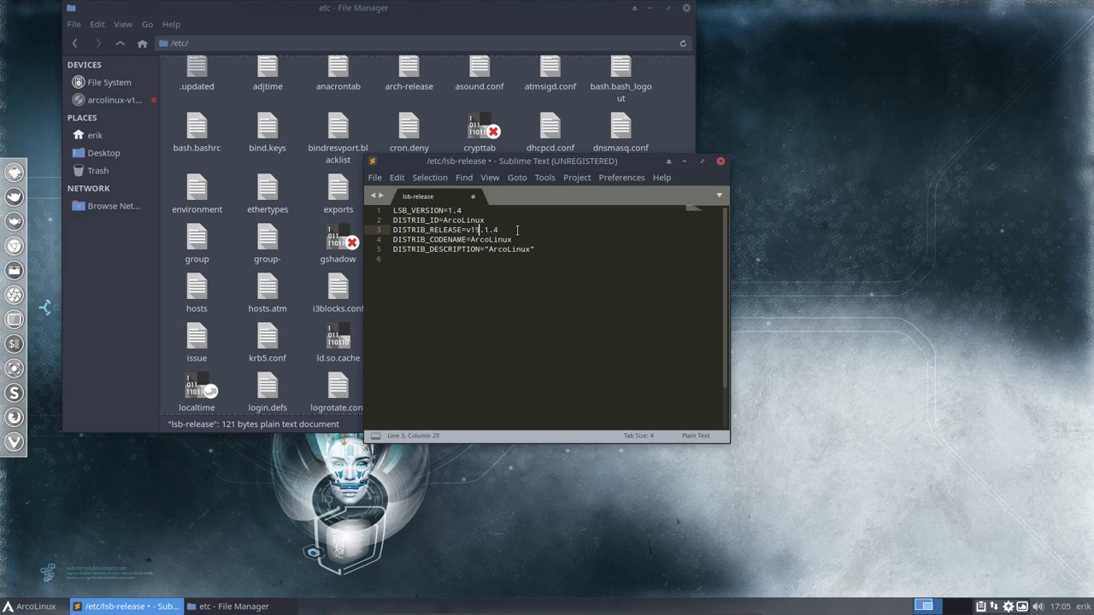
Step: Save the edited DISTRIB_RELEASE in /etc/lsb-release, authenticating with the root password
key("ctrl+s")
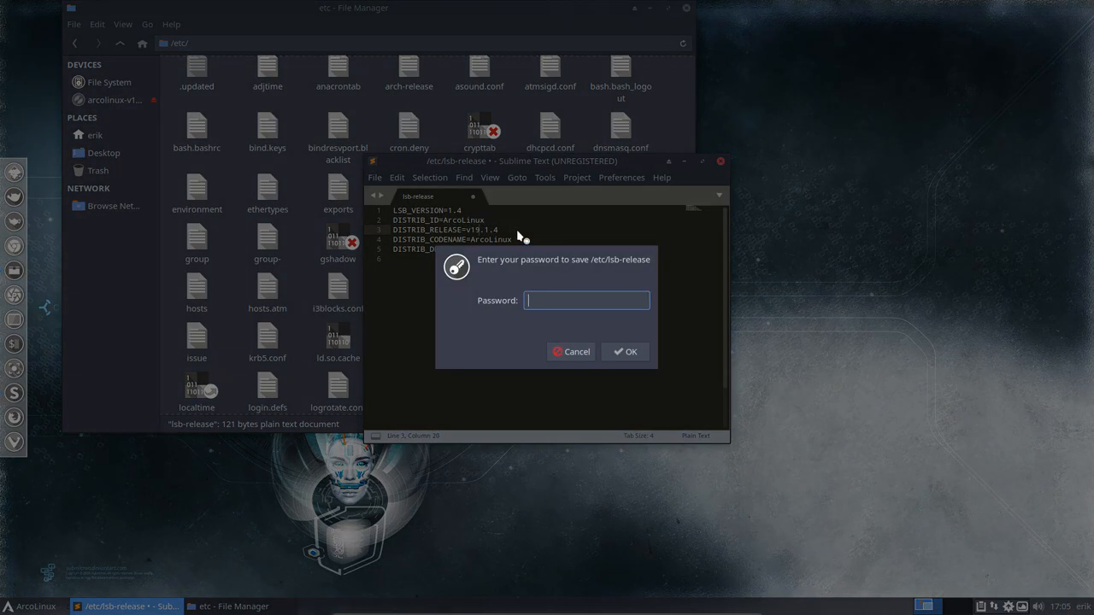
left_click(625, 352)
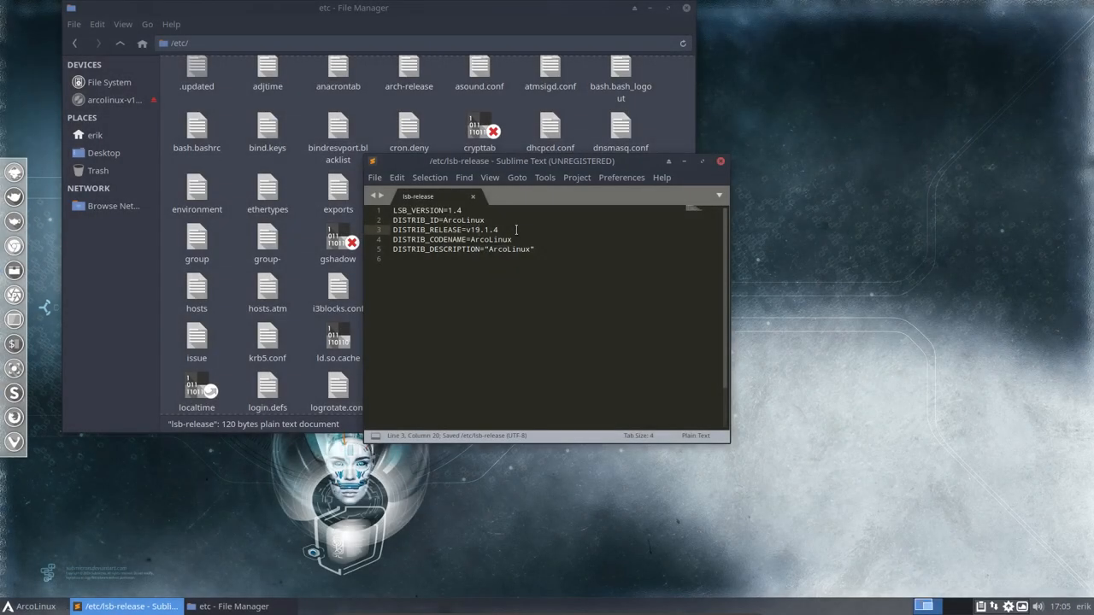